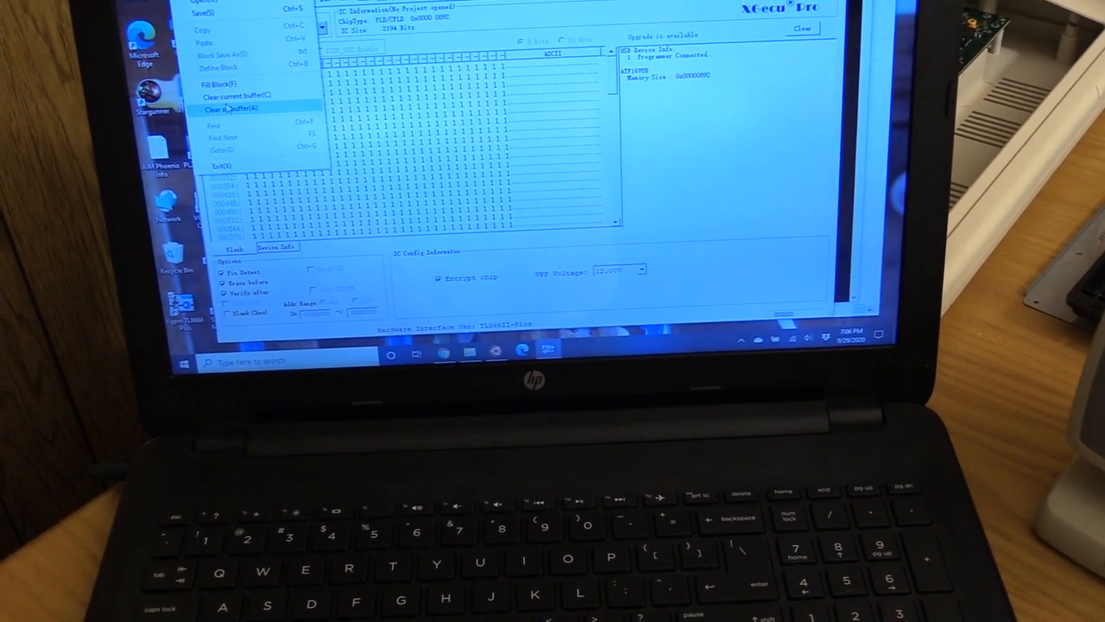
Clear all chip data buffers from the Edit menu
left_click(231, 107)
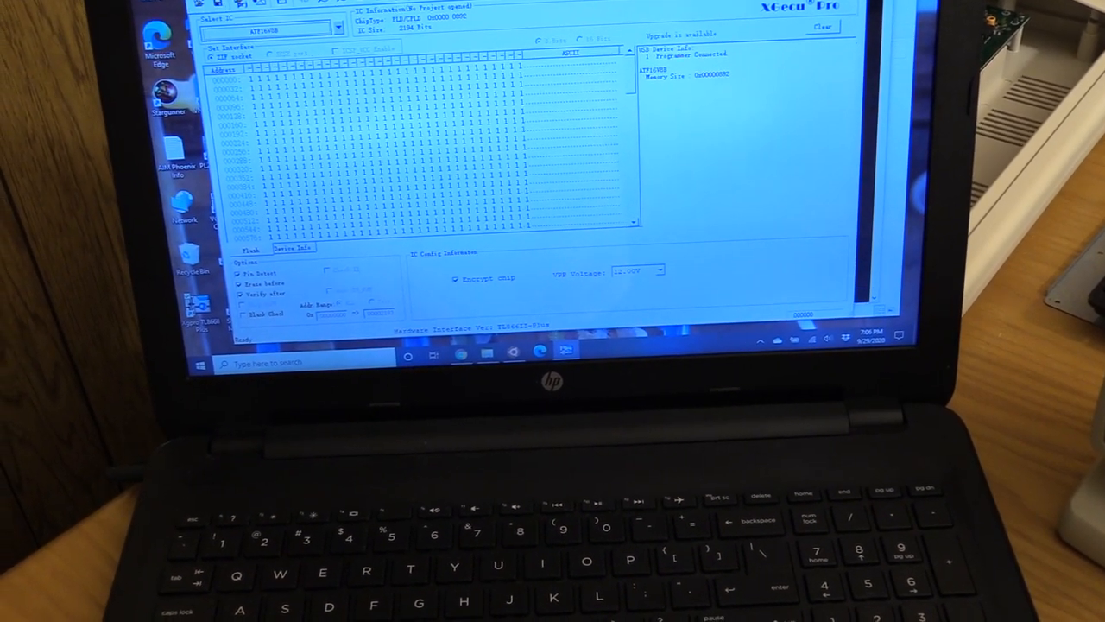
left_click(191, 6)
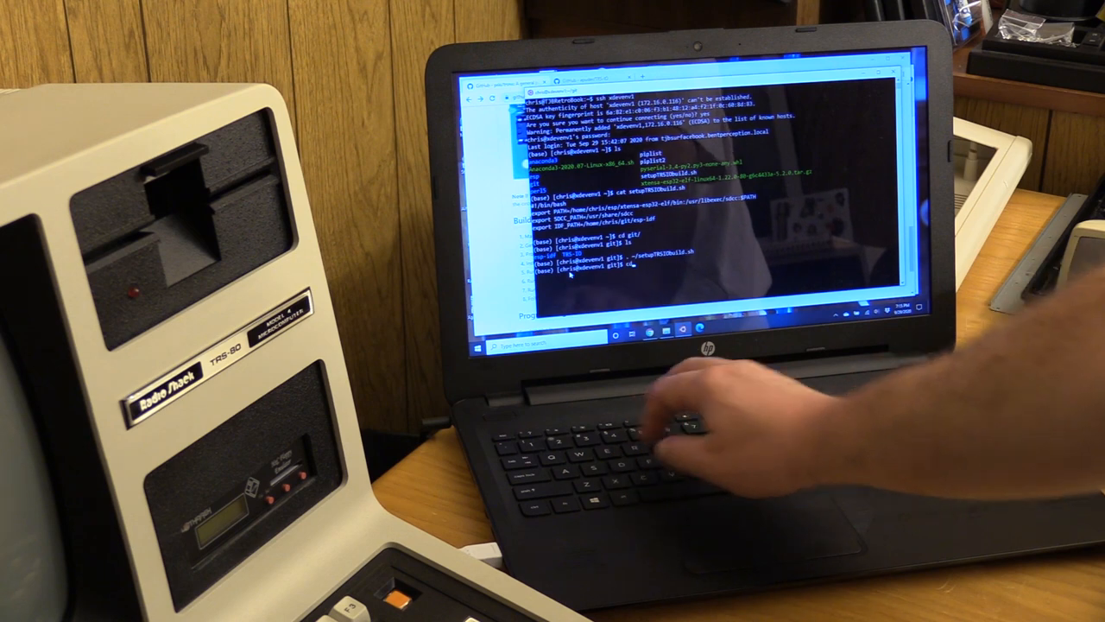
Enter the TRS-IO source folder with cd TRS and run make clean
type("cd TRS-I")
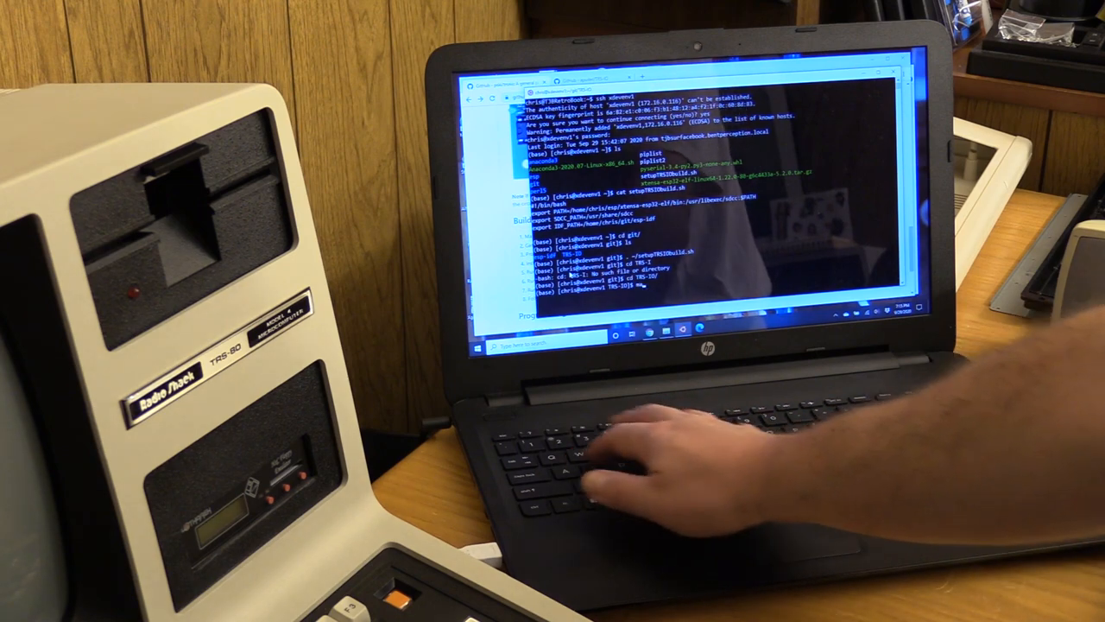
type("make clea")
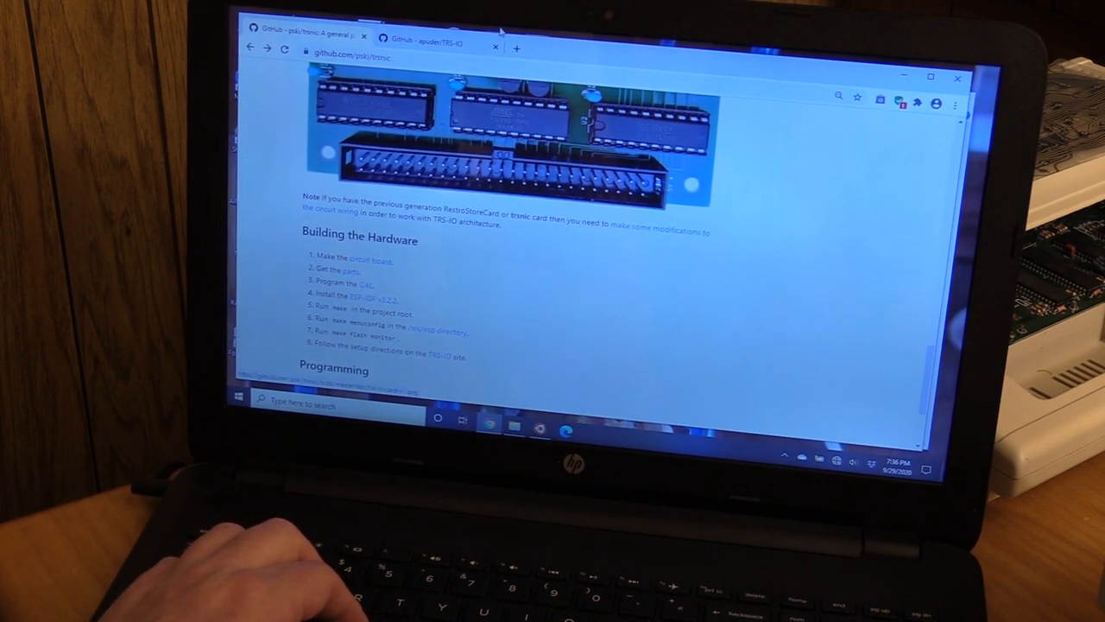
Start a fresh Chrome tab and begin the address with http:
left_click(516, 49)
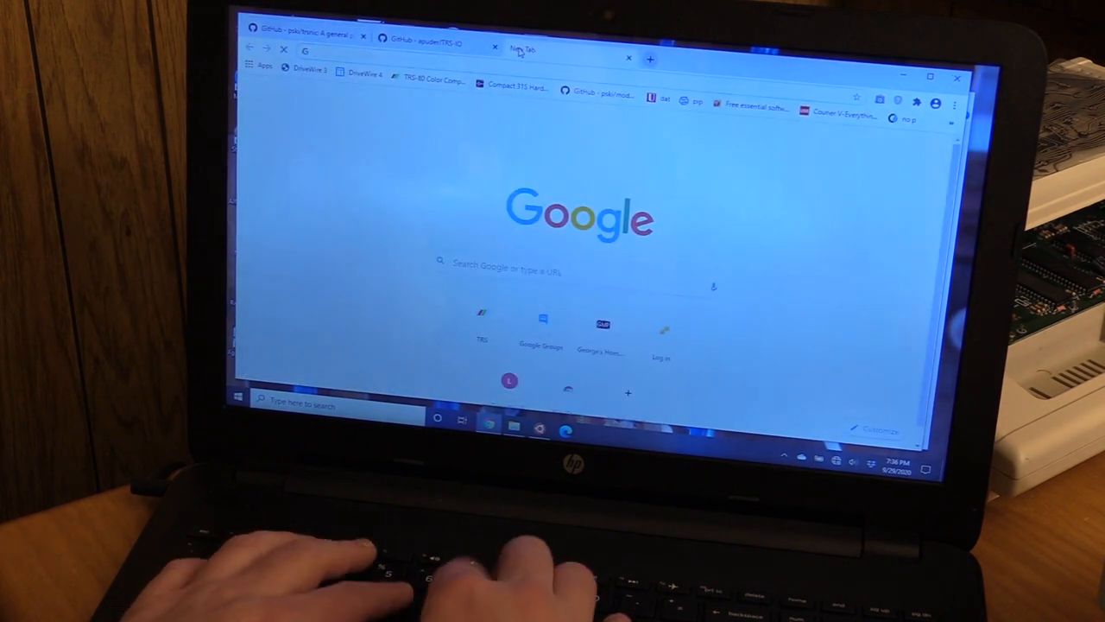
type("http:")
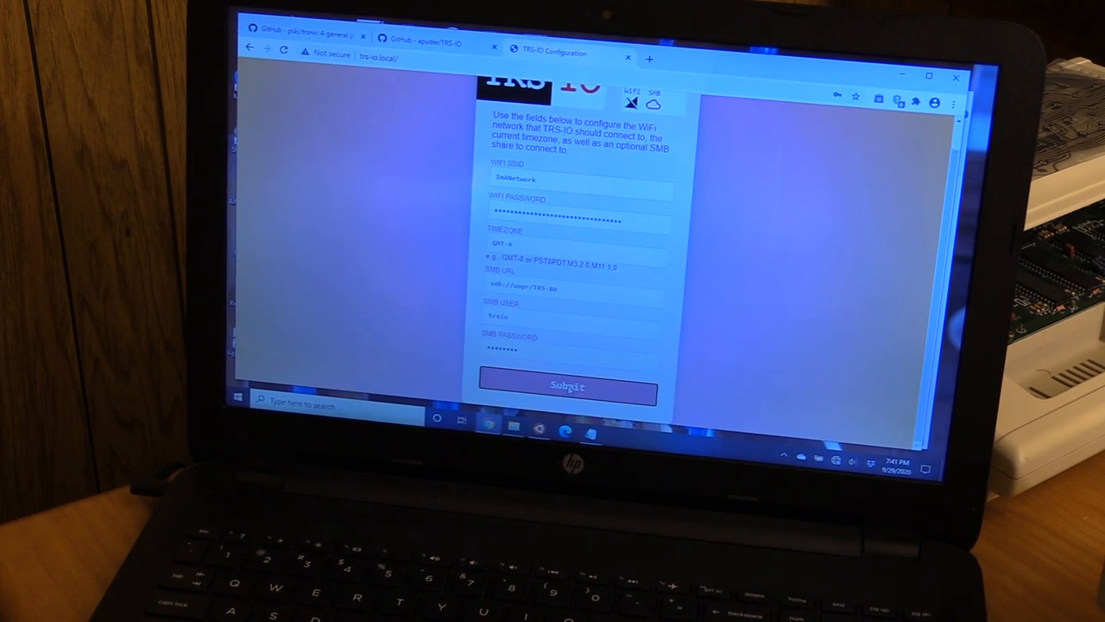
Submit the entered WiFi SSID, password, timezone and SMB share settings to the TRS-IO
left_click(566, 385)
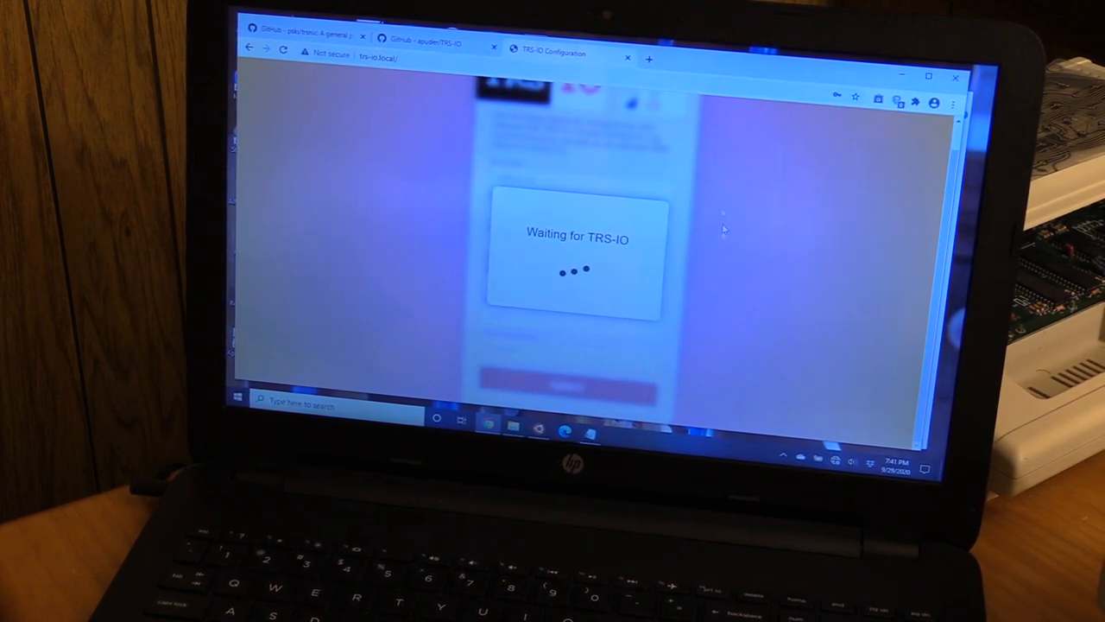
mouse_move(553, 51)
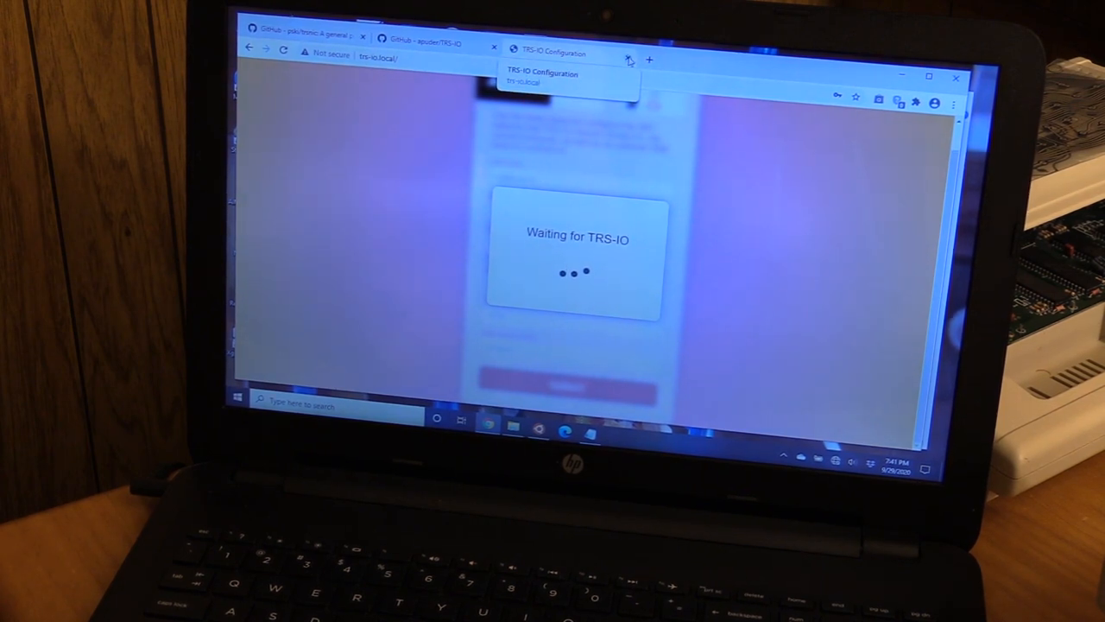
Resubmit the WiFi, timezone and SMB login settings so the page reports them saved
left_click(494, 48)
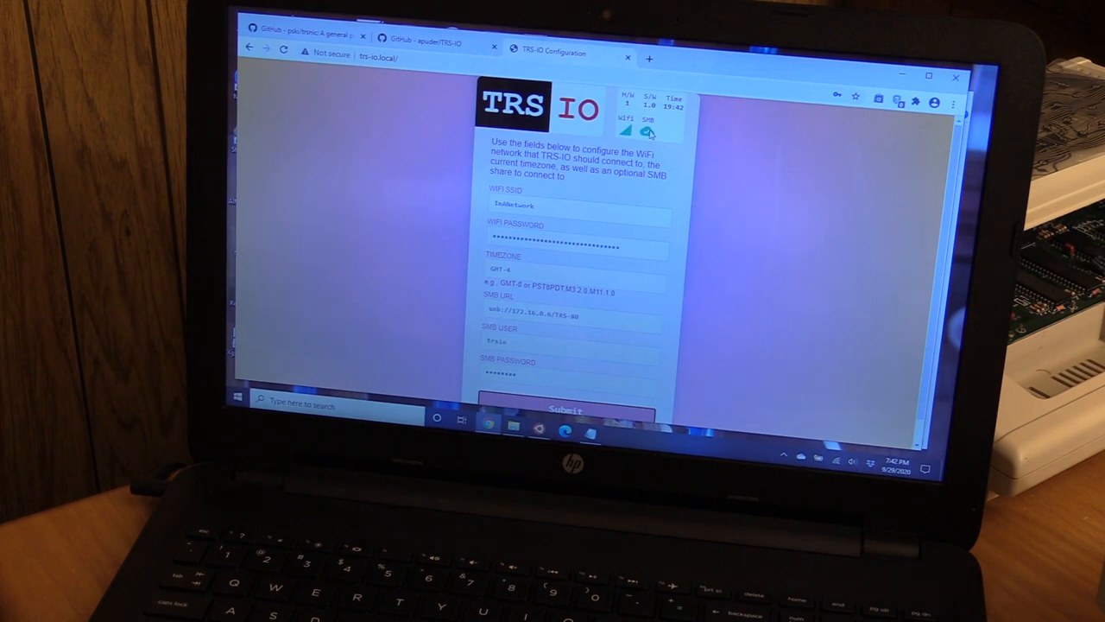
left_click(629, 55)
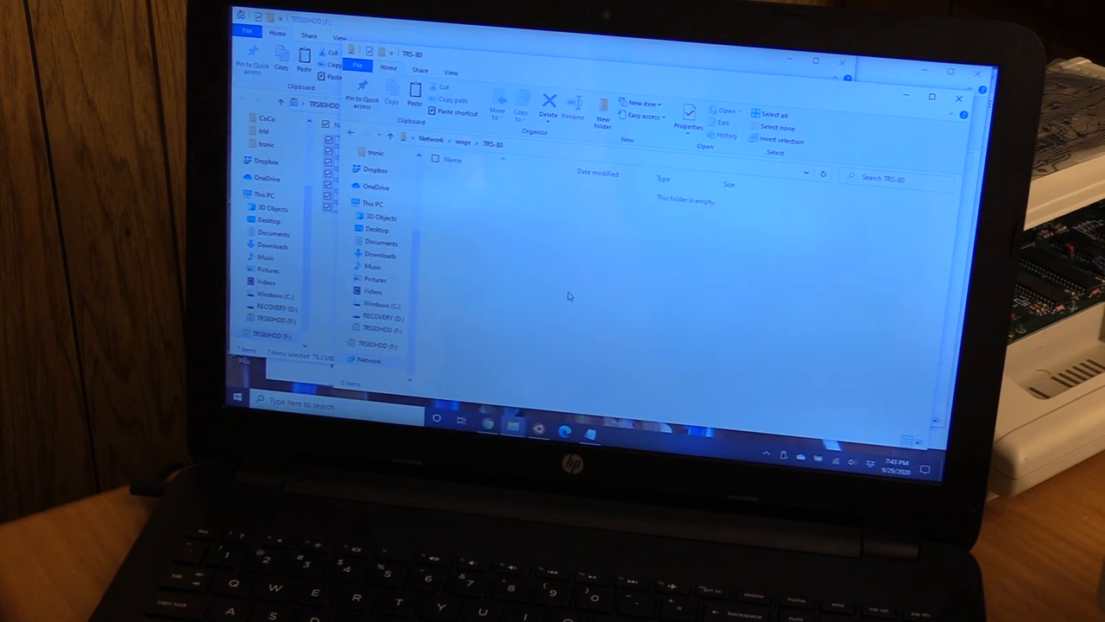
Paste the copied disk image files into the empty TRS-IO network share folder
right_click(568, 297)
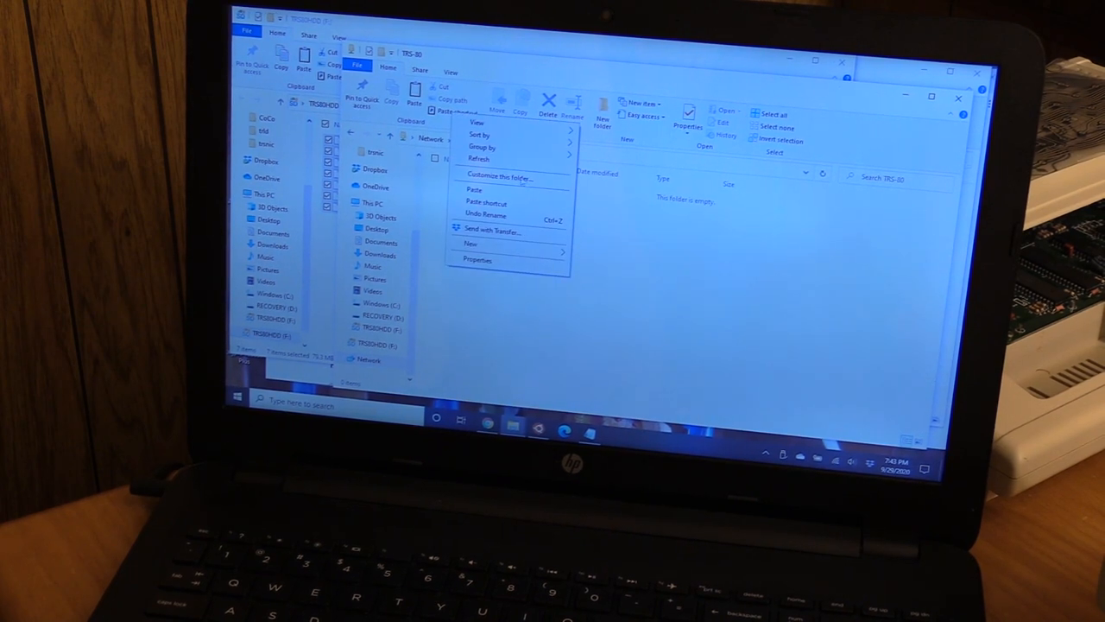
left_click(510, 196)
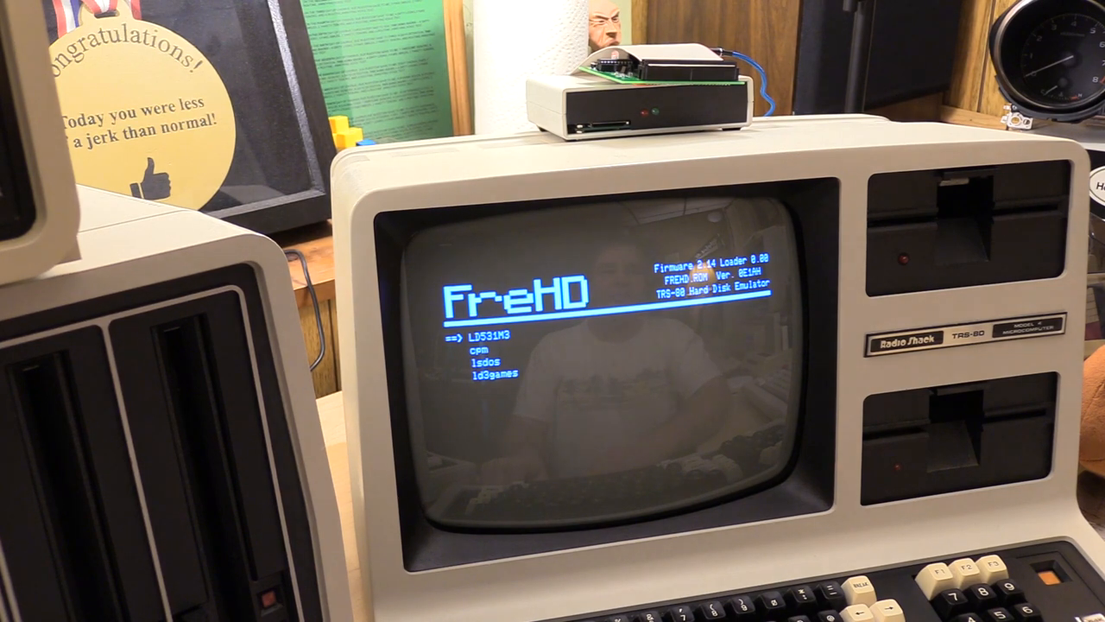
Move down to the third FreHD boot entry and accept the default at the Cass? prompt
key("down")
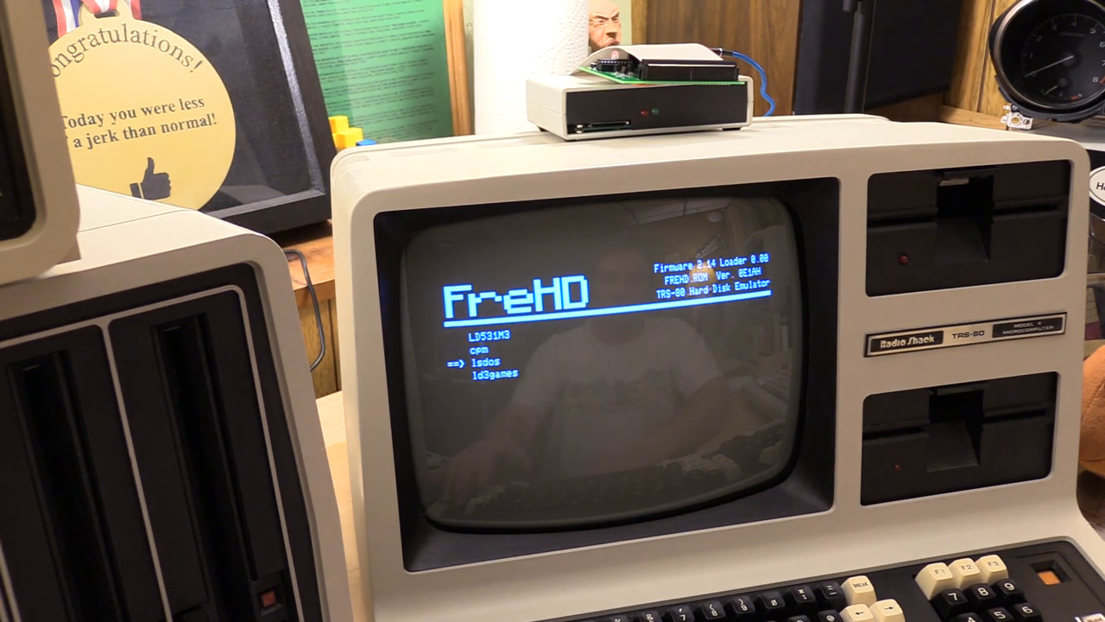
key("down")
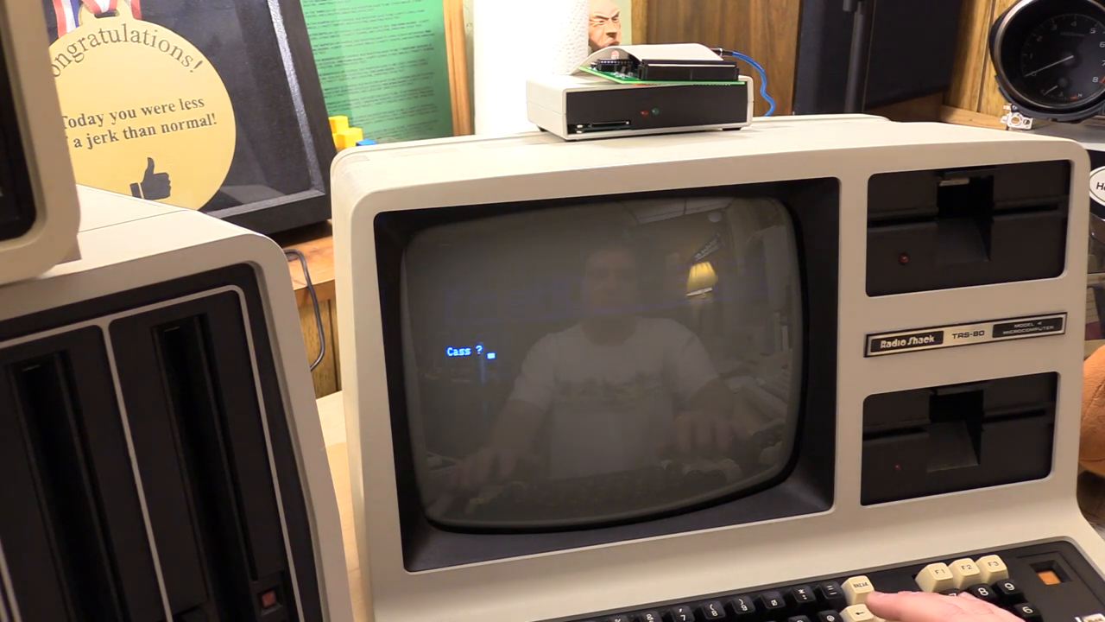
key("enter")
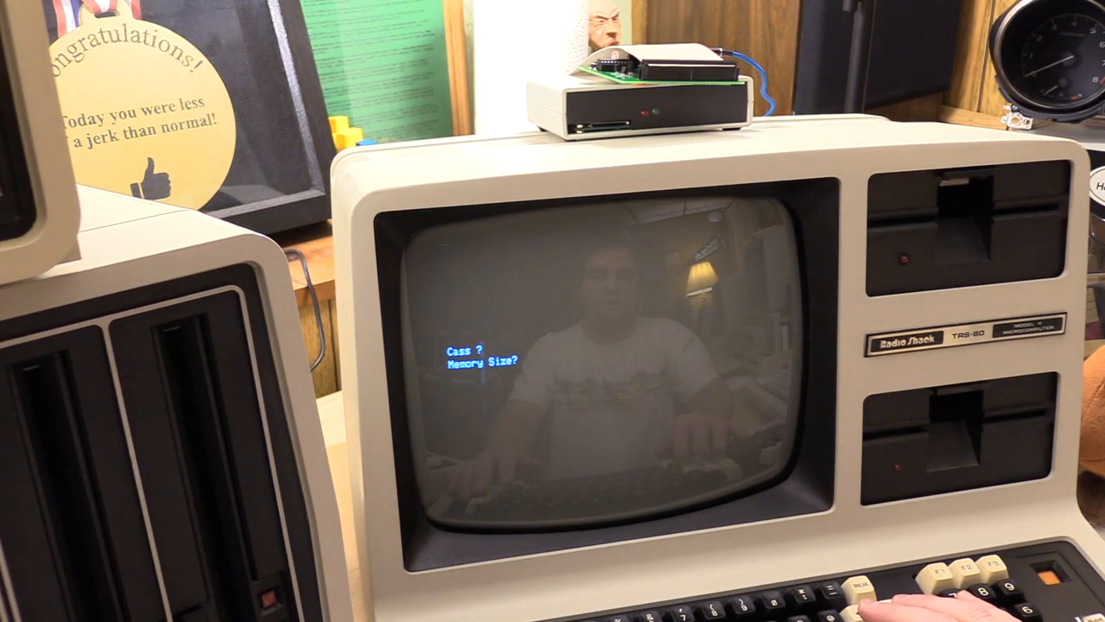